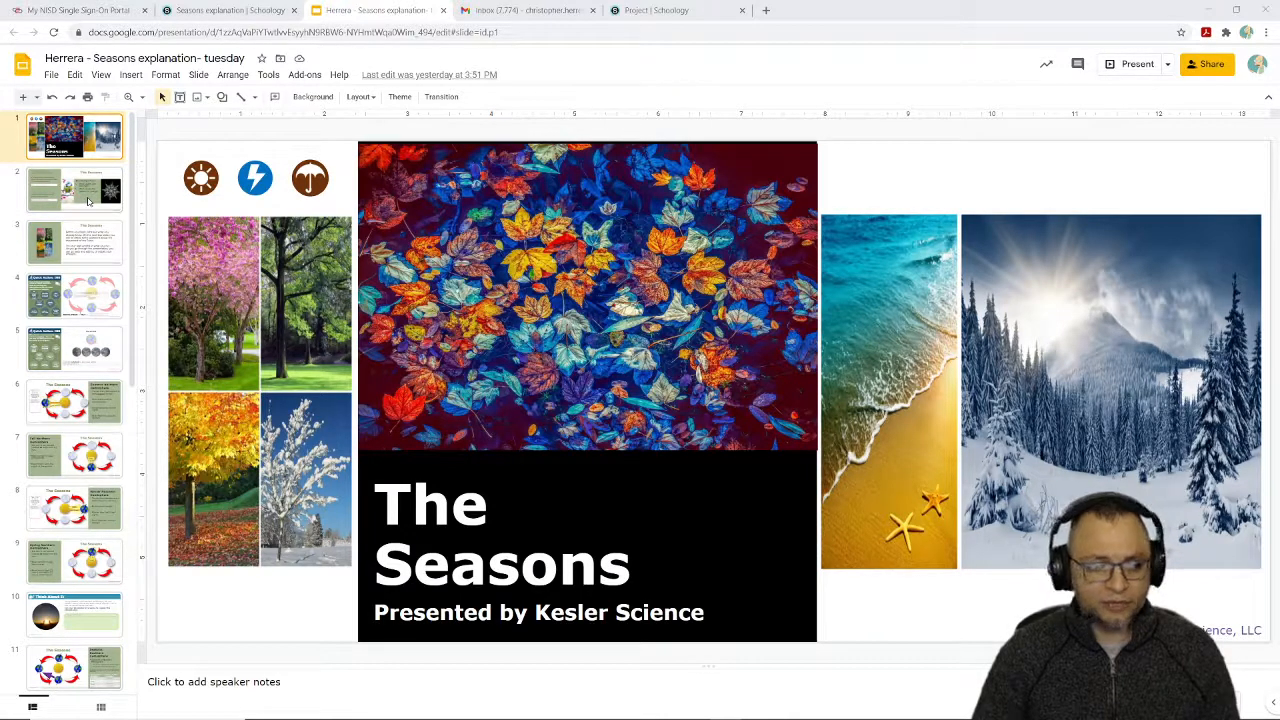
- View the Rotation activity slide, then switch to the Revolution drag-and-drop activity slide
{"action": "left_click", "coordinate": [75, 190]}
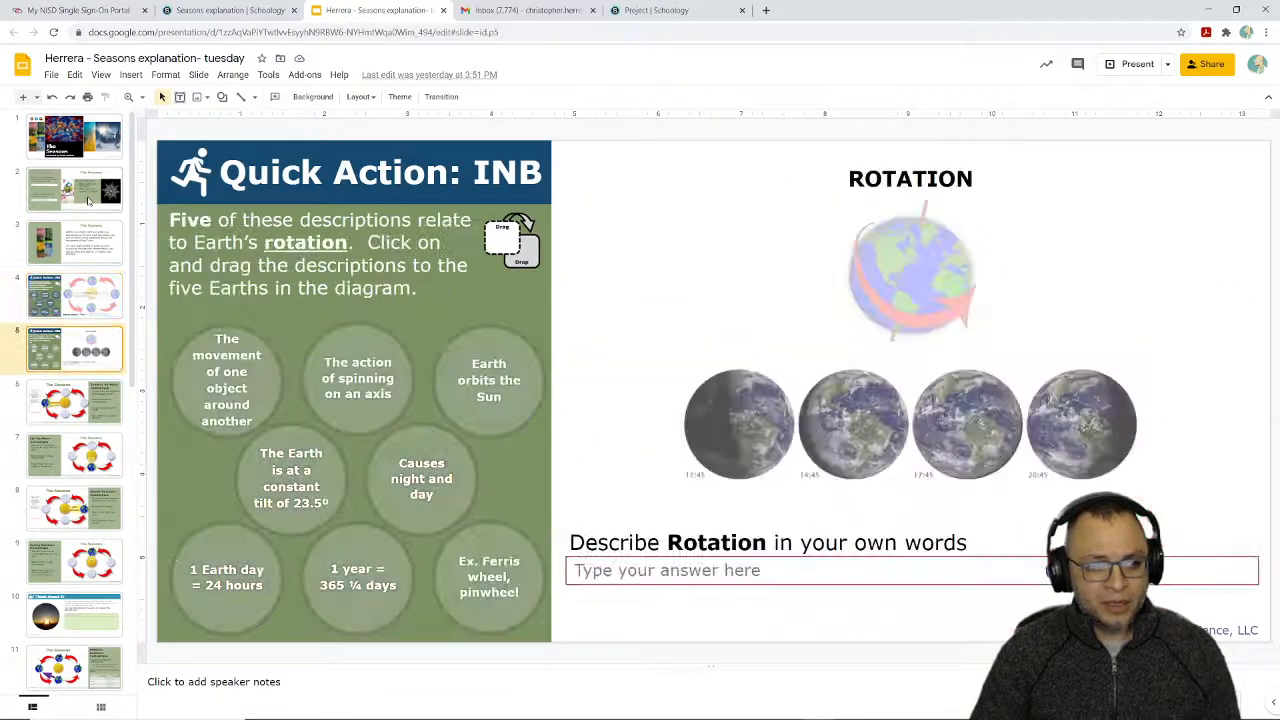
{"action": "left_click", "coordinate": [74, 293]}
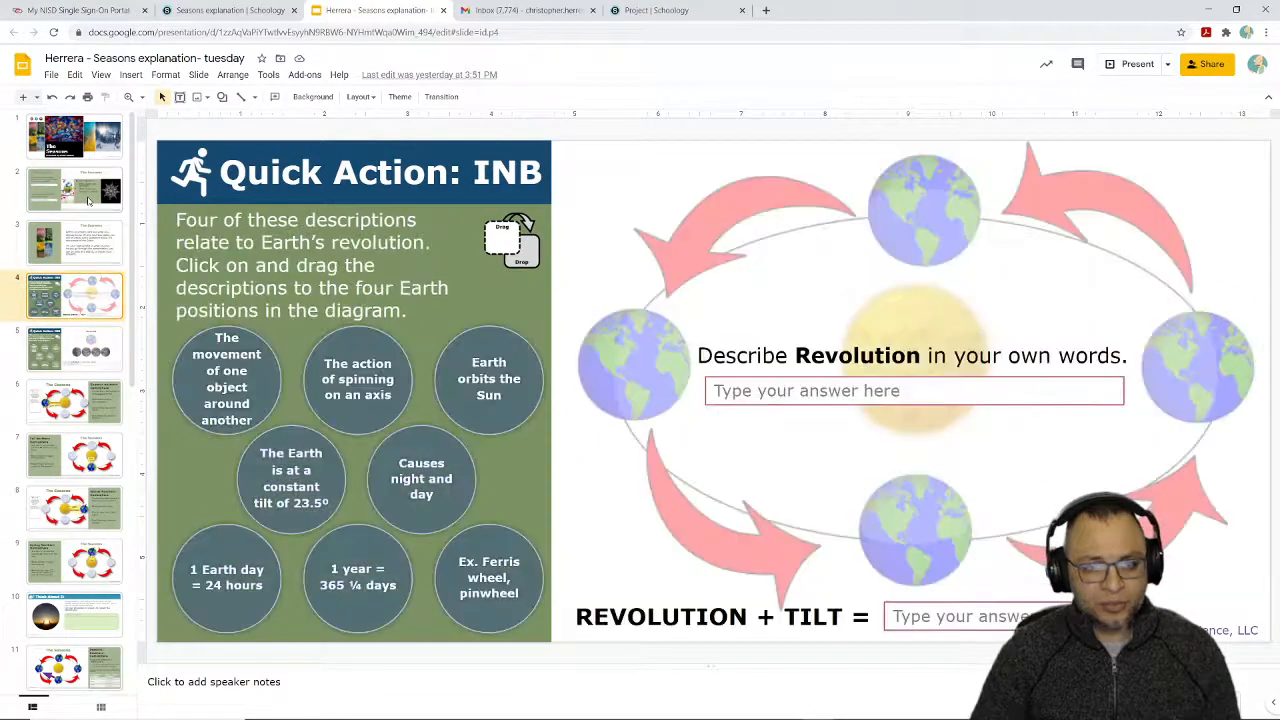